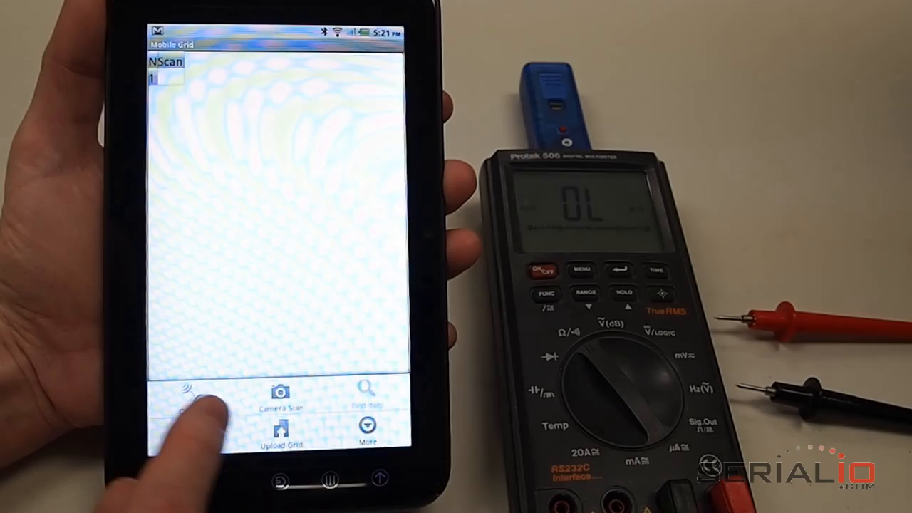
- Bring up the 'Select a device to connect' list of paired Bluetooth devices
left_click(192, 395)
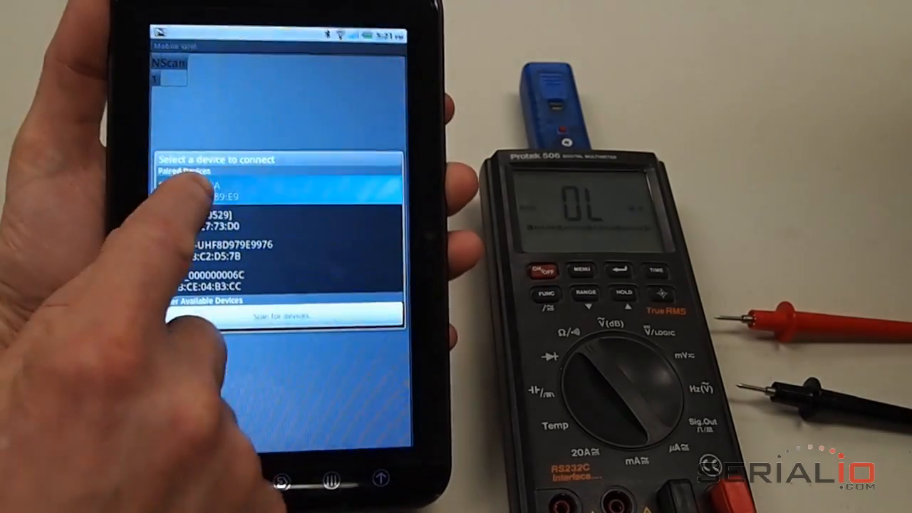